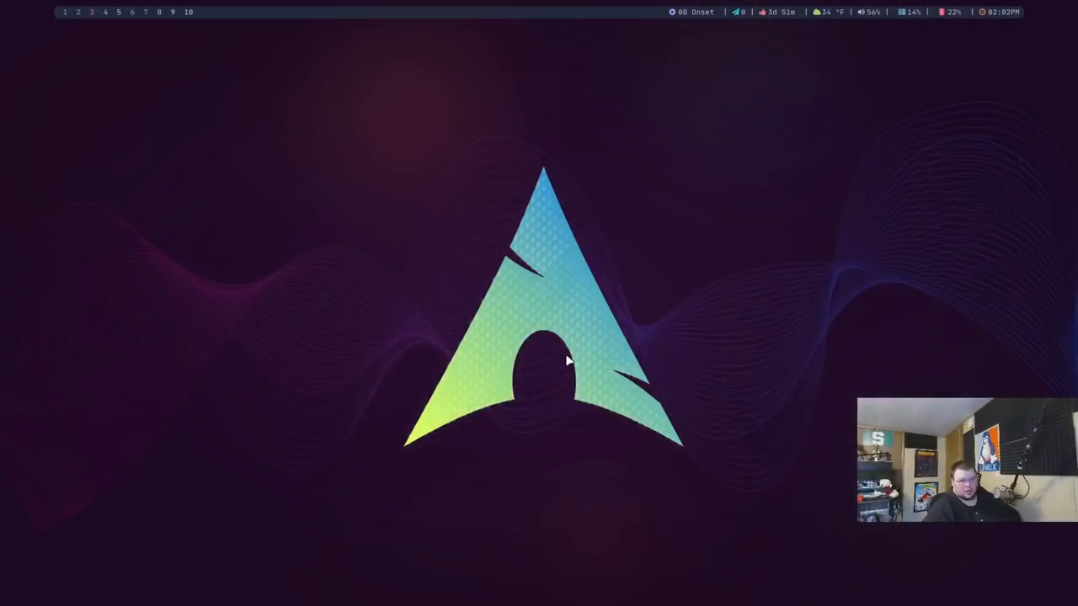
pyautogui.moveTo(235, 223)
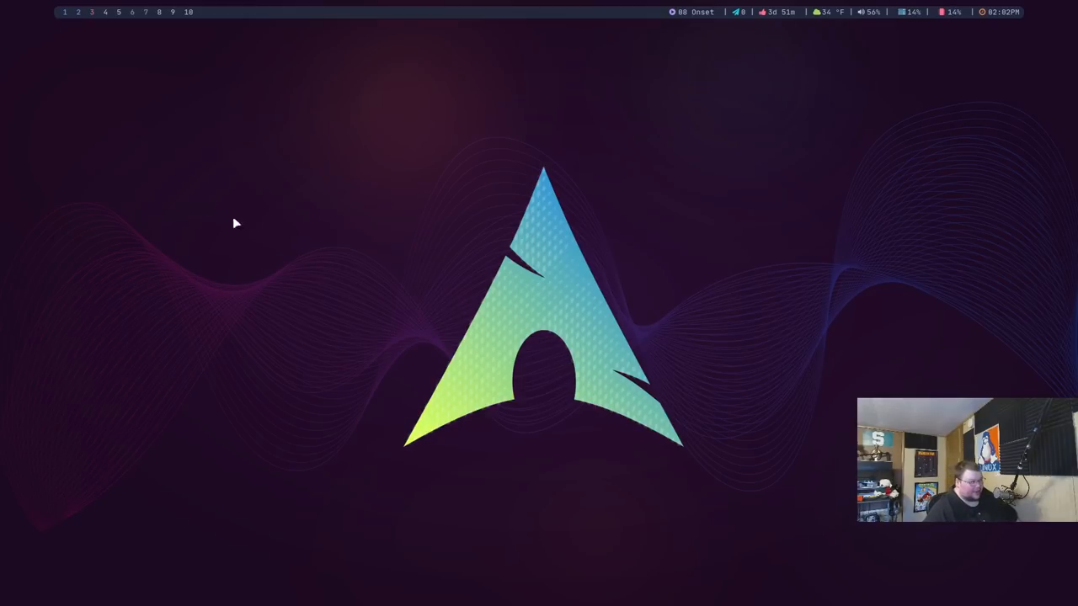
pyautogui.moveTo(934, 15)
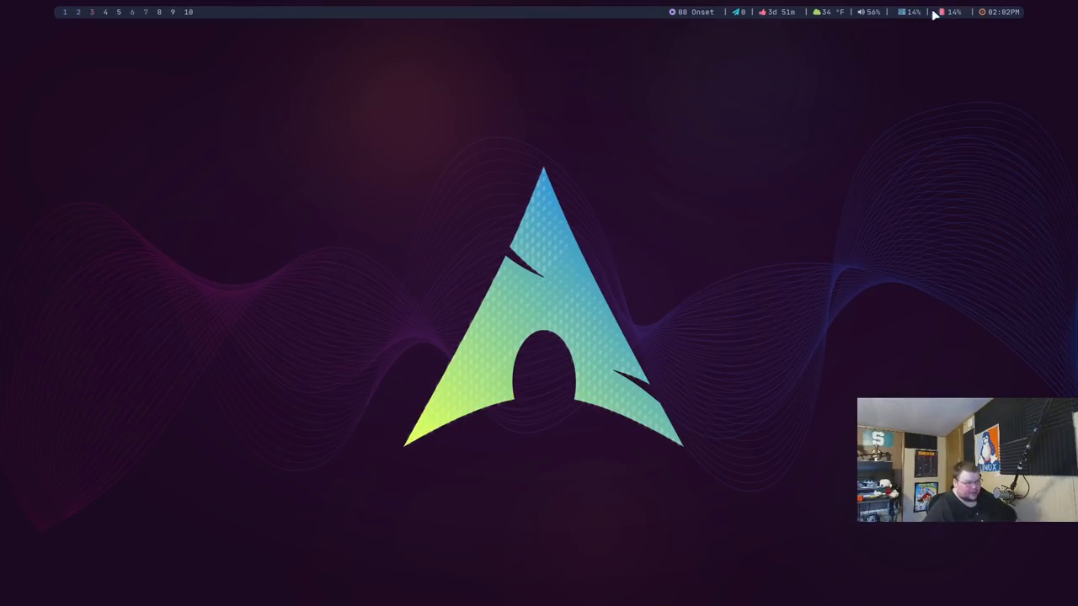
pyautogui.moveTo(445, 346)
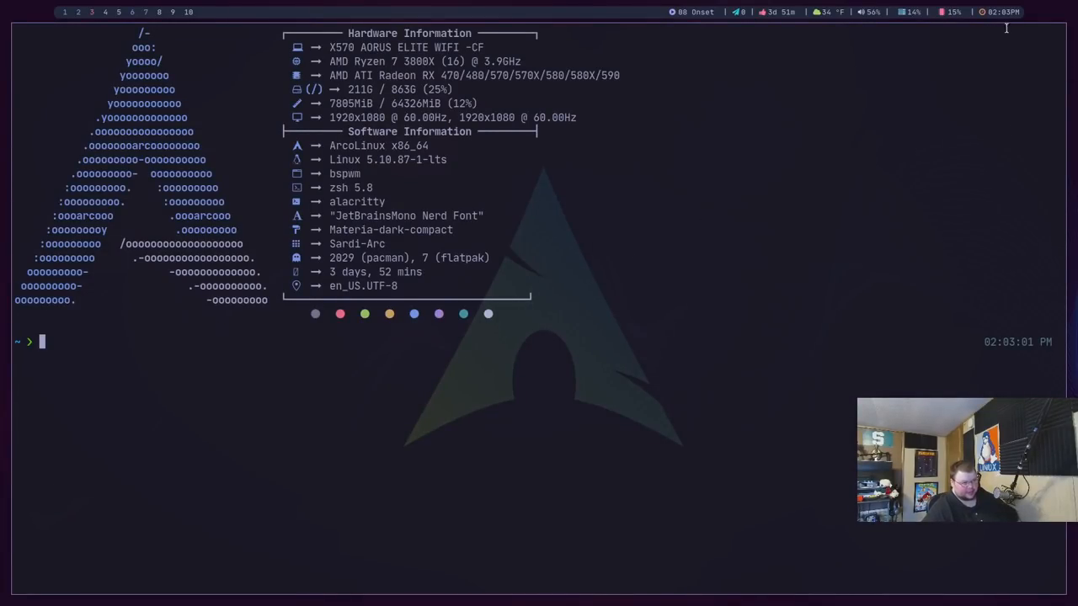
pyautogui.moveTo(711, 216)
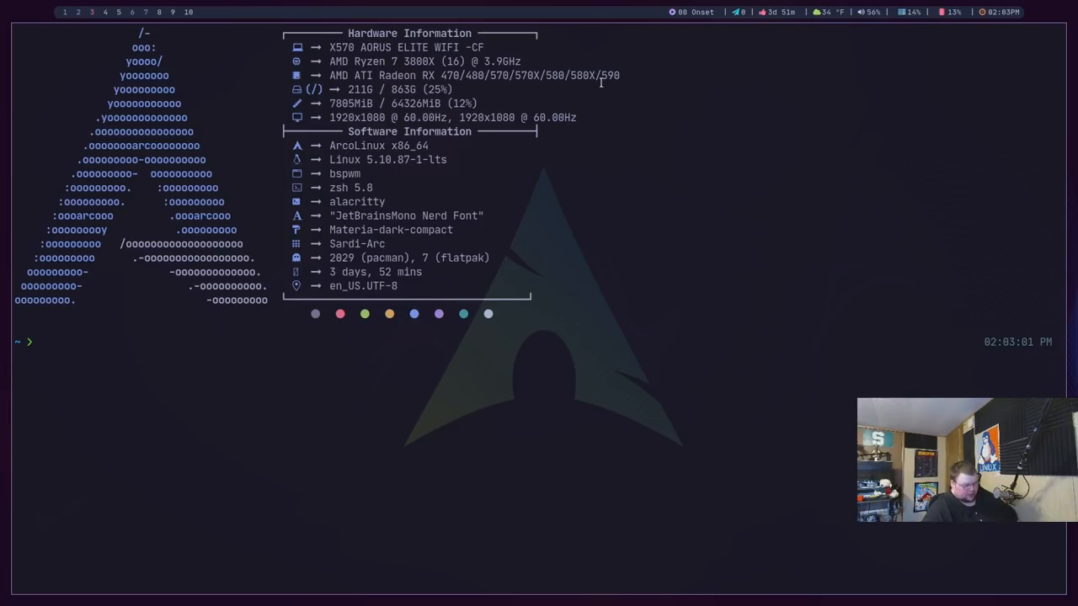
pyautogui.moveTo(646, 23)
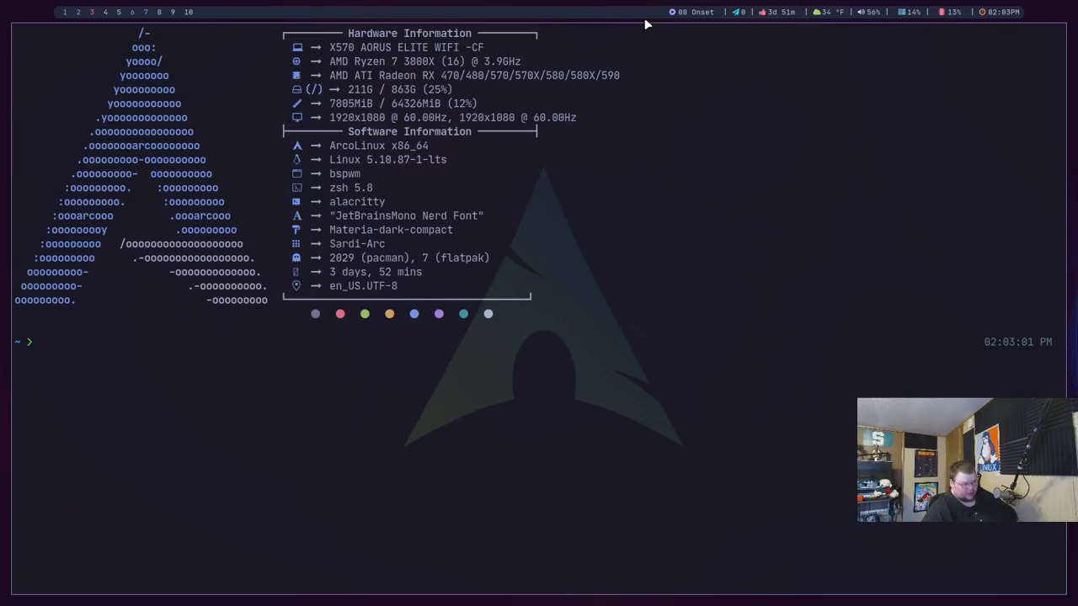
pyautogui.moveTo(698, 59)
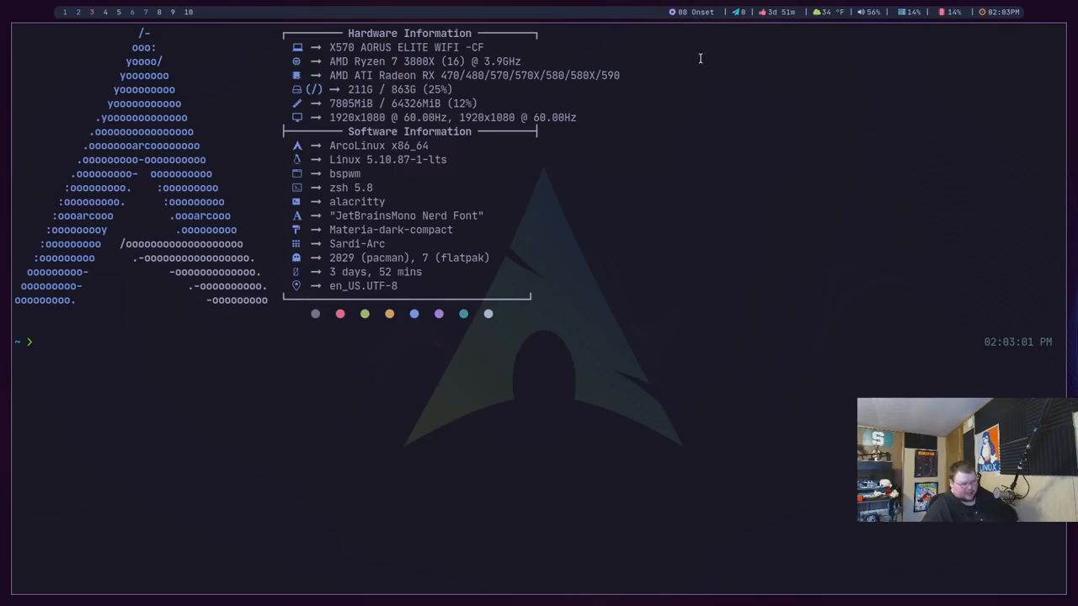
pyautogui.moveTo(663, 138)
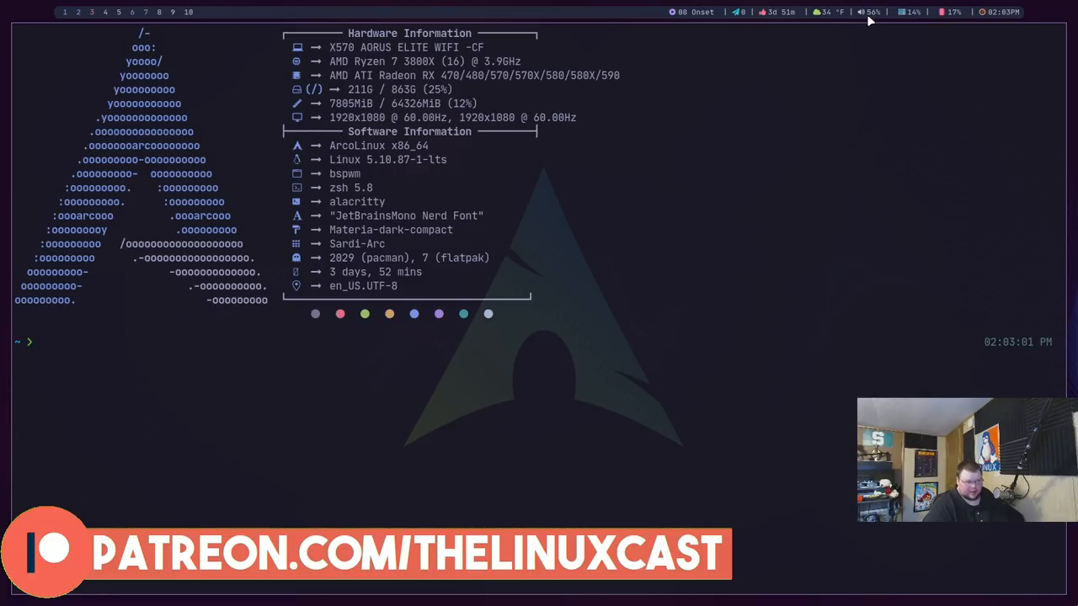
pyautogui.moveTo(814, 145)
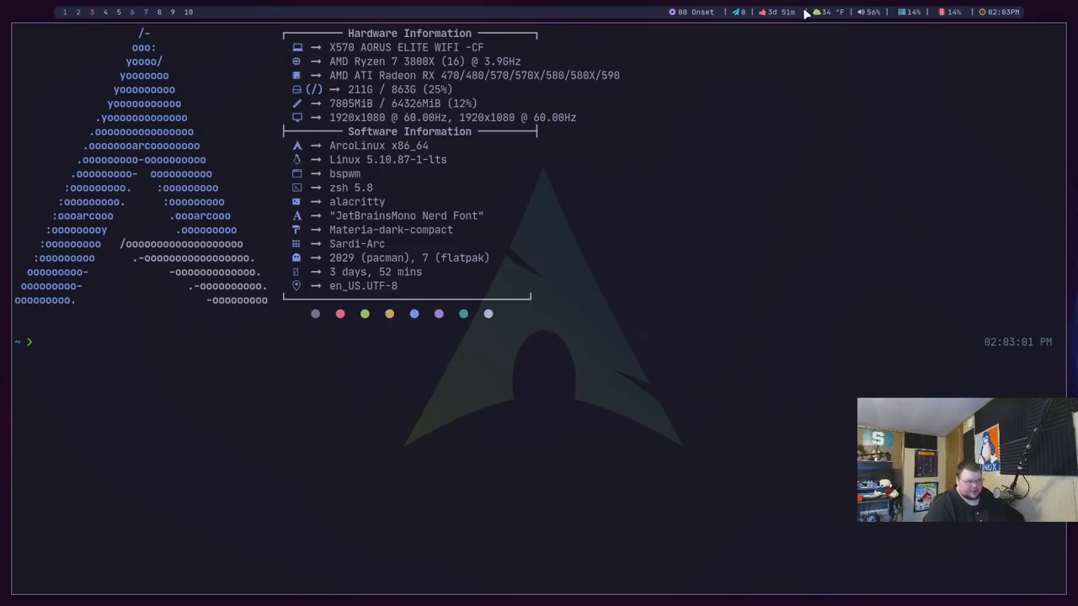
pyautogui.moveTo(166, 141)
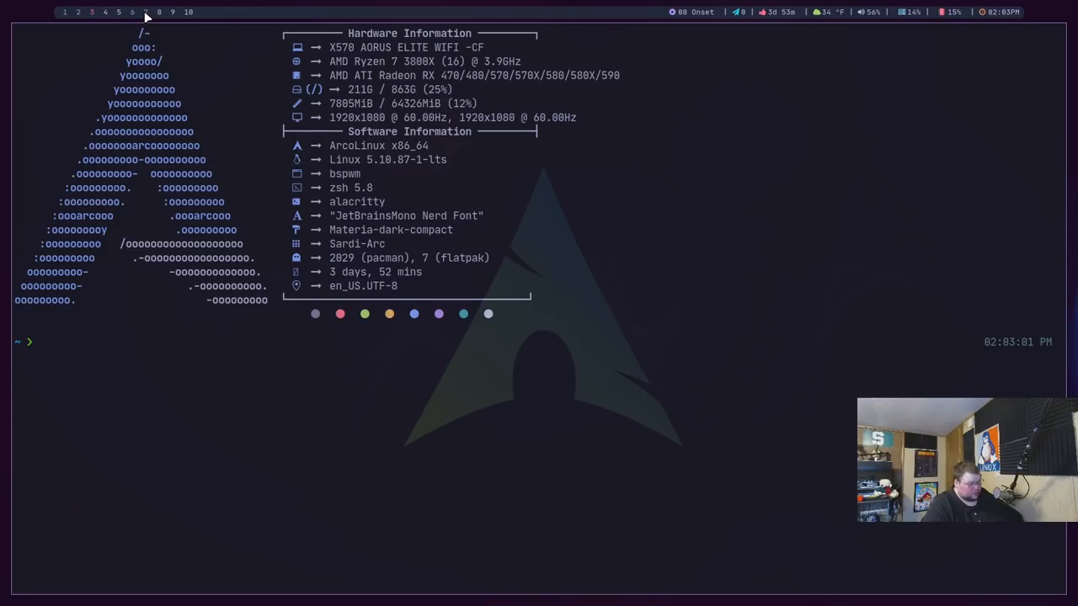
pyautogui.moveTo(209, 189)
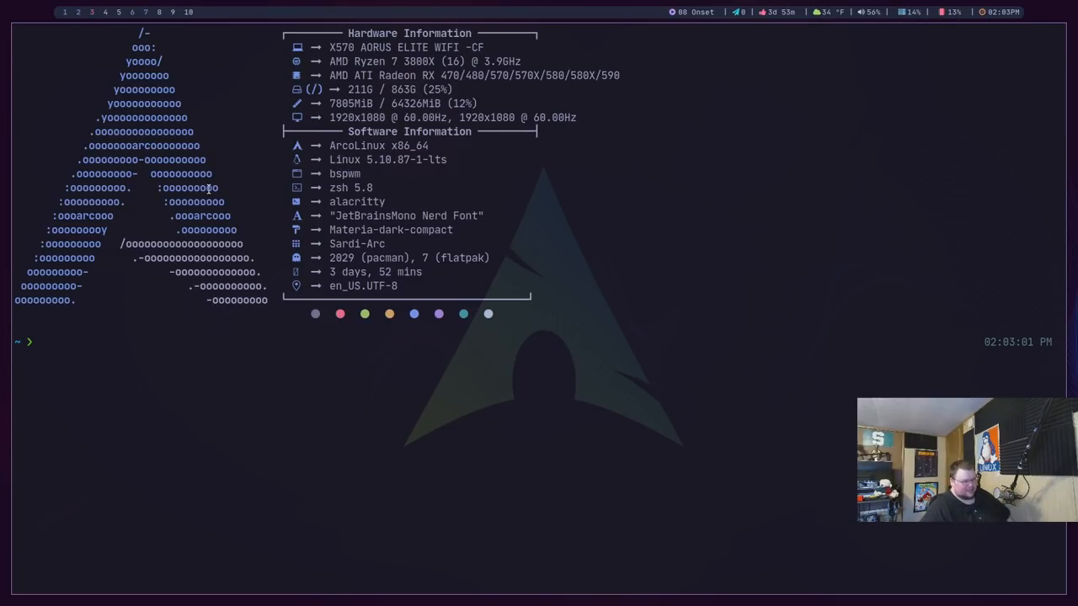
pyautogui.moveTo(98, 30)
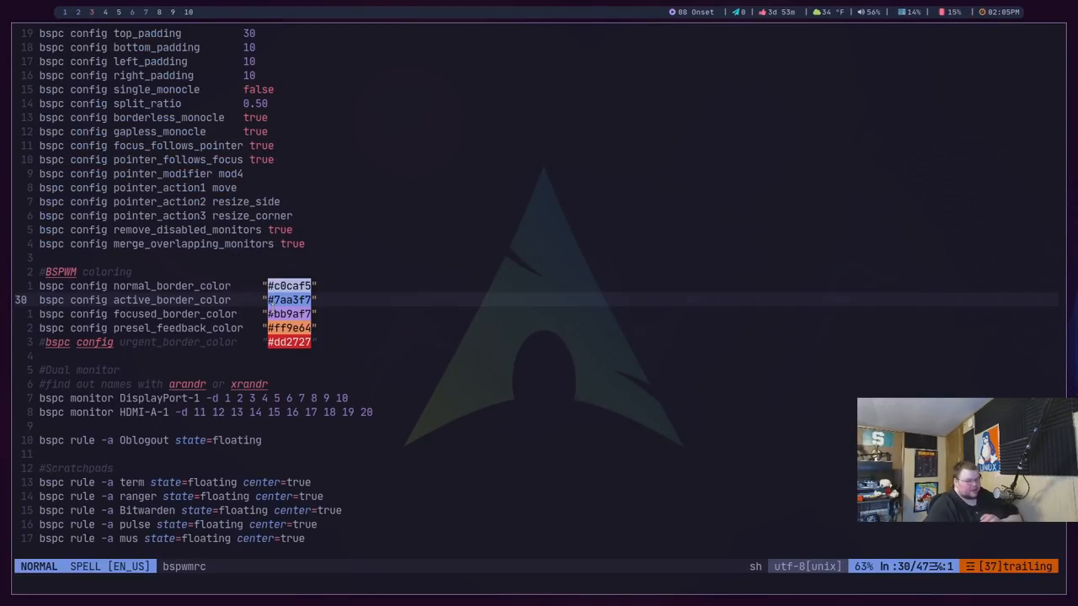
pyautogui.press('gg')
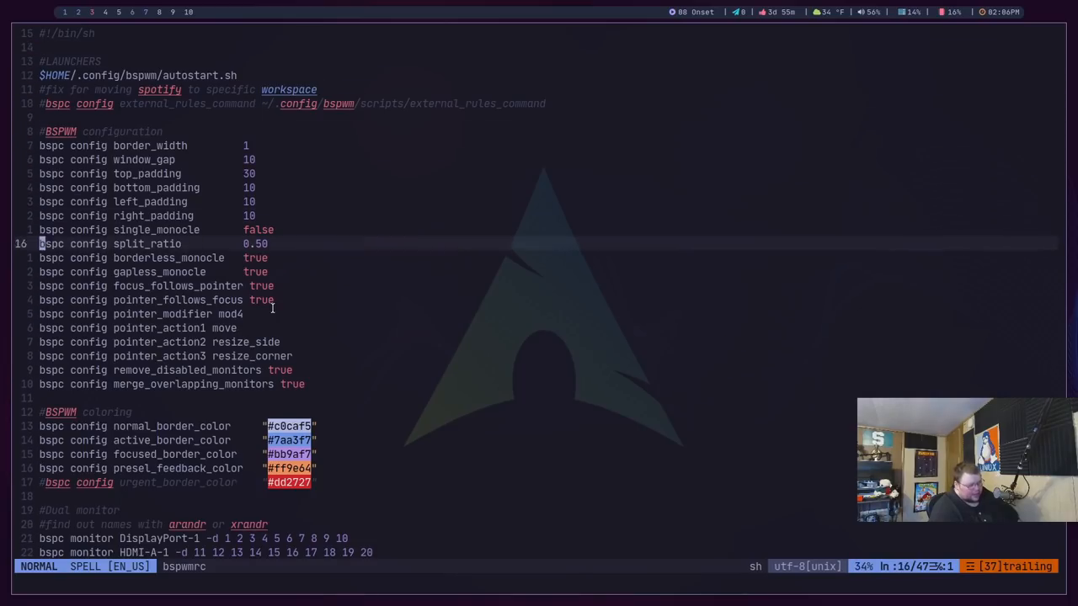
pyautogui.scroll(-3)
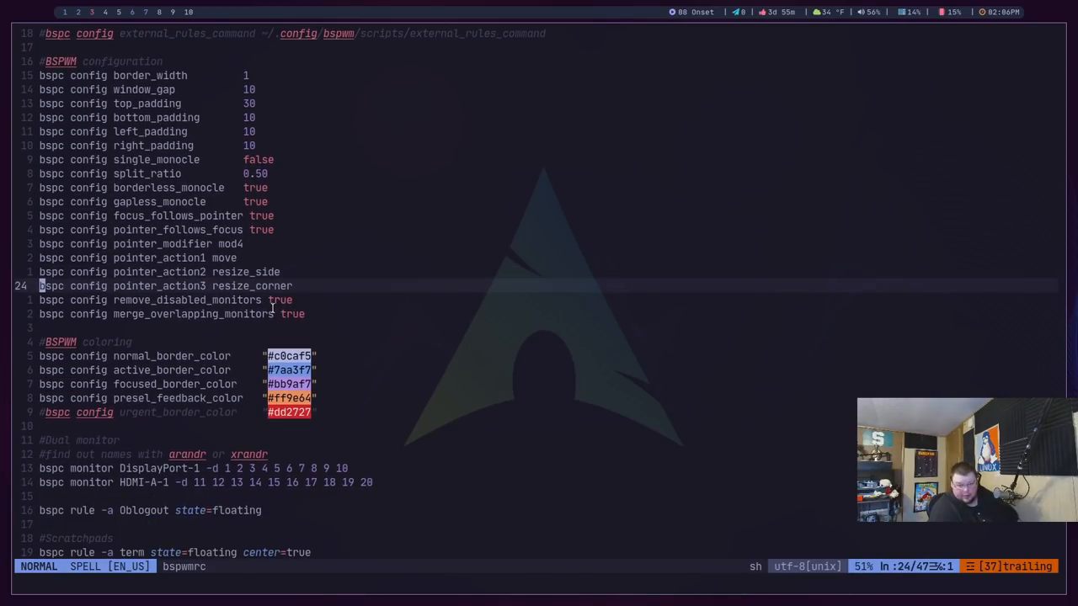
pyautogui.scroll(-3)
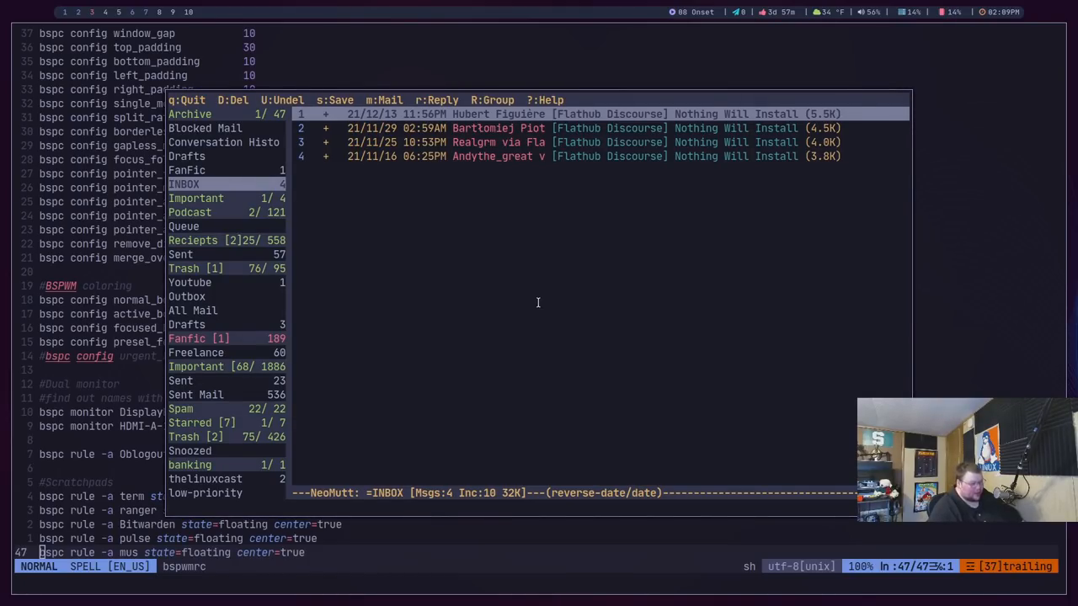
pyautogui.moveTo(539, 307)
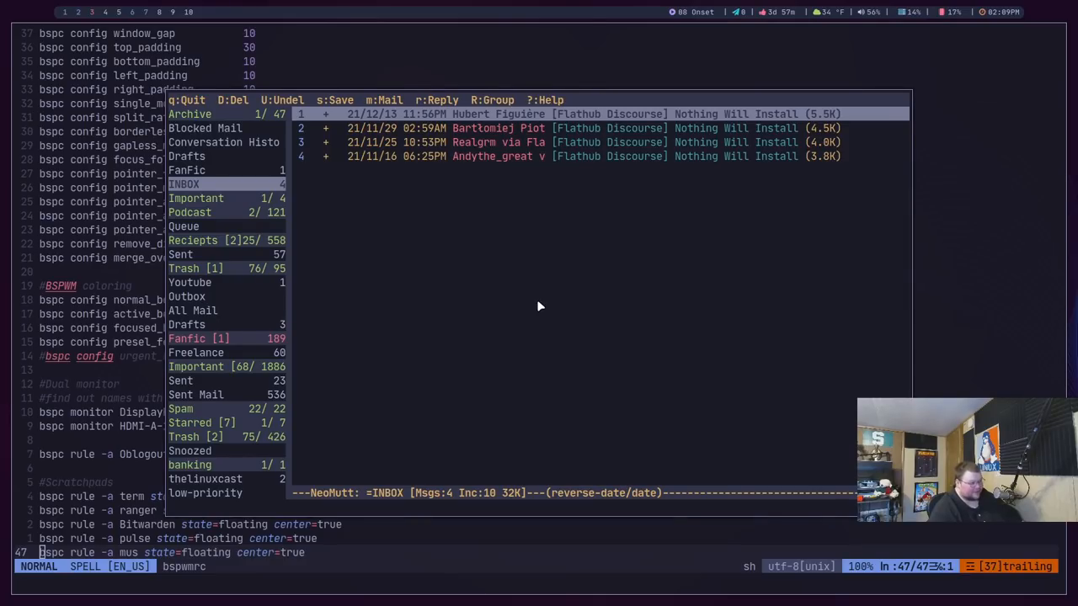